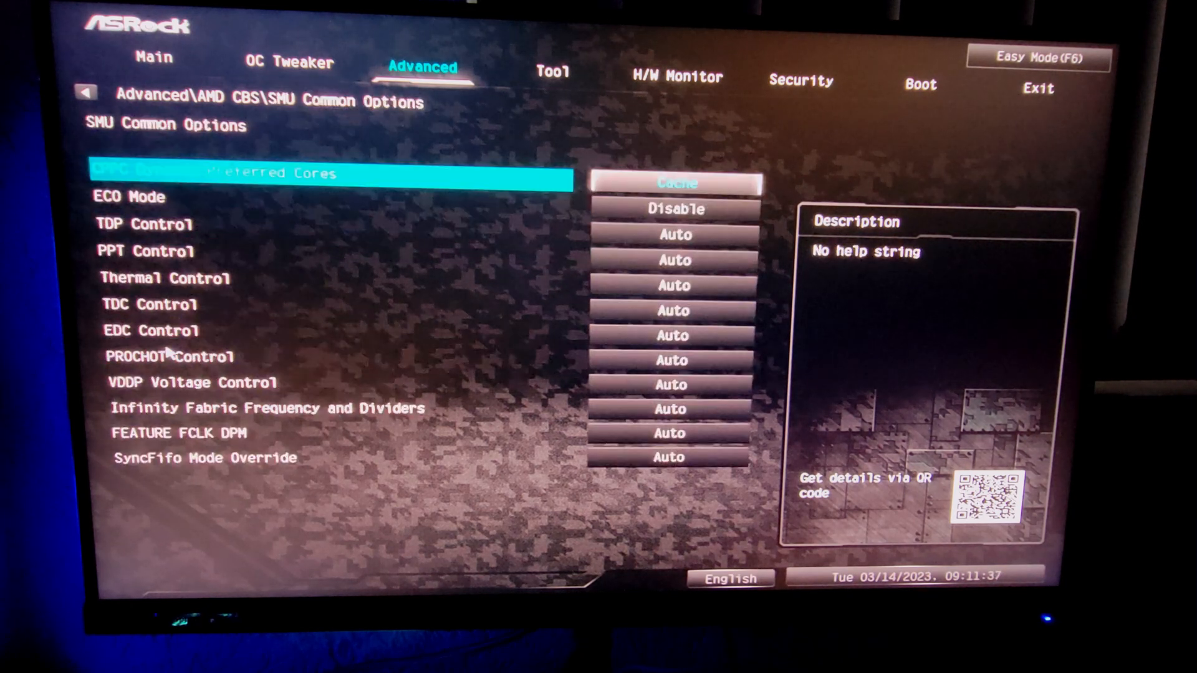
pyautogui.moveTo(179, 183)
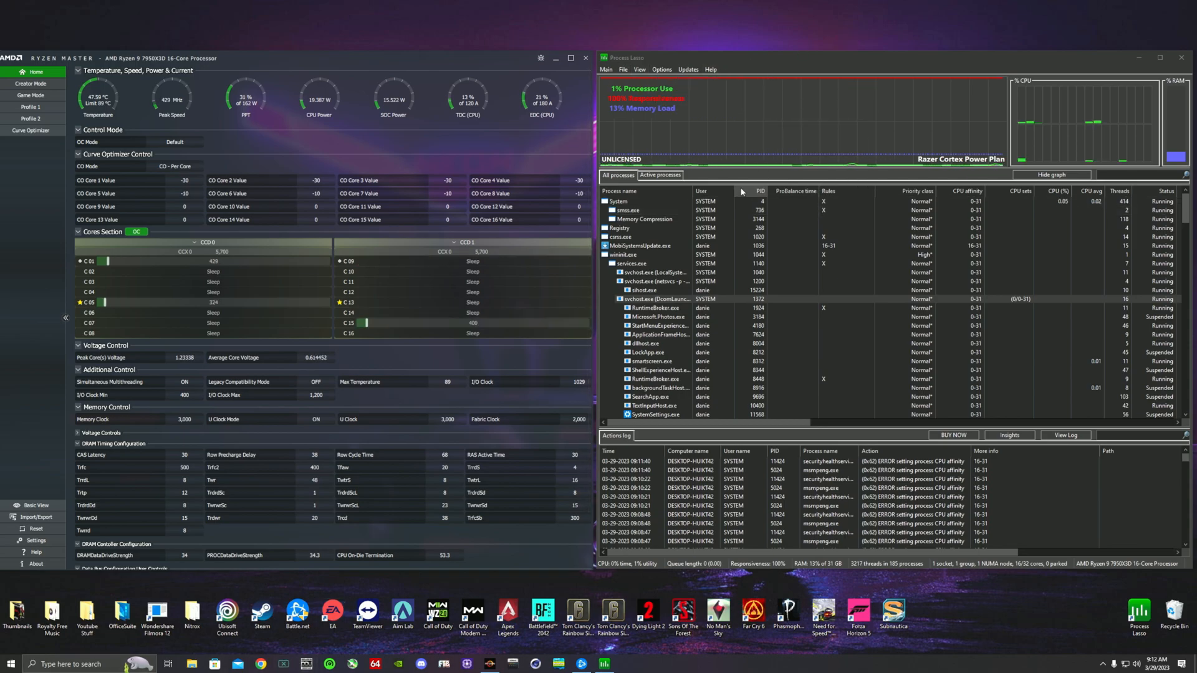
# Maximize Process Lasso and bring up the permanent CPU affinity menu for MobileSystemUpdate.exe.
pyautogui.click(1159, 58)
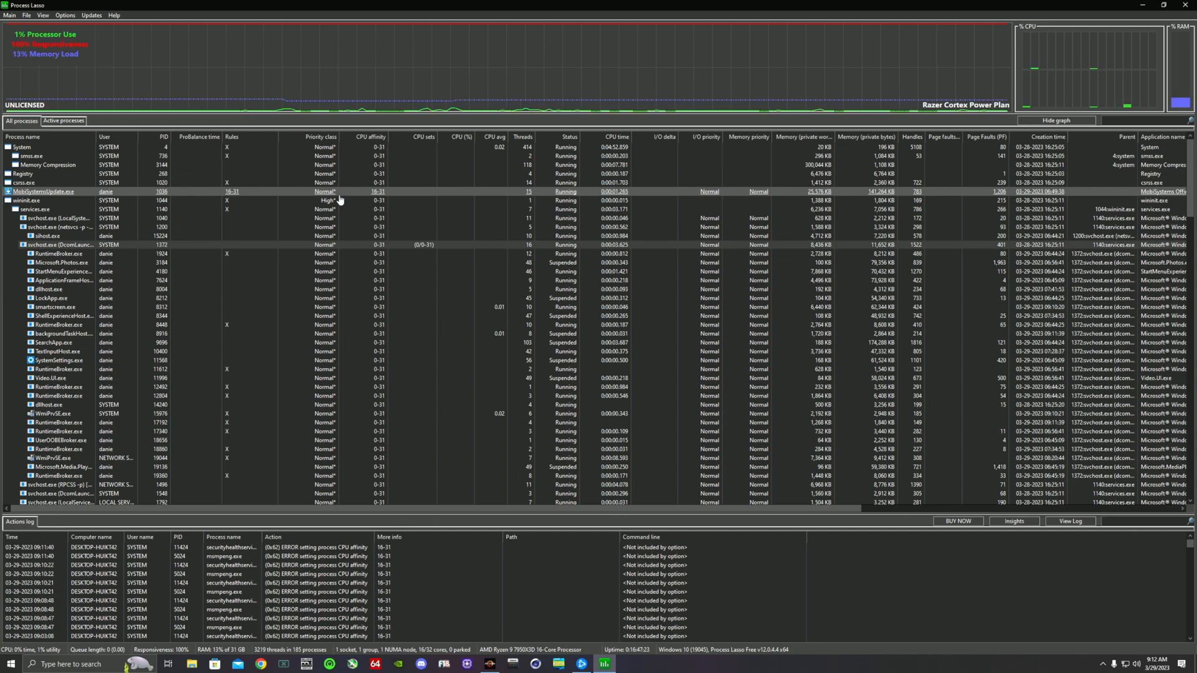
pyautogui.click(58, 217)
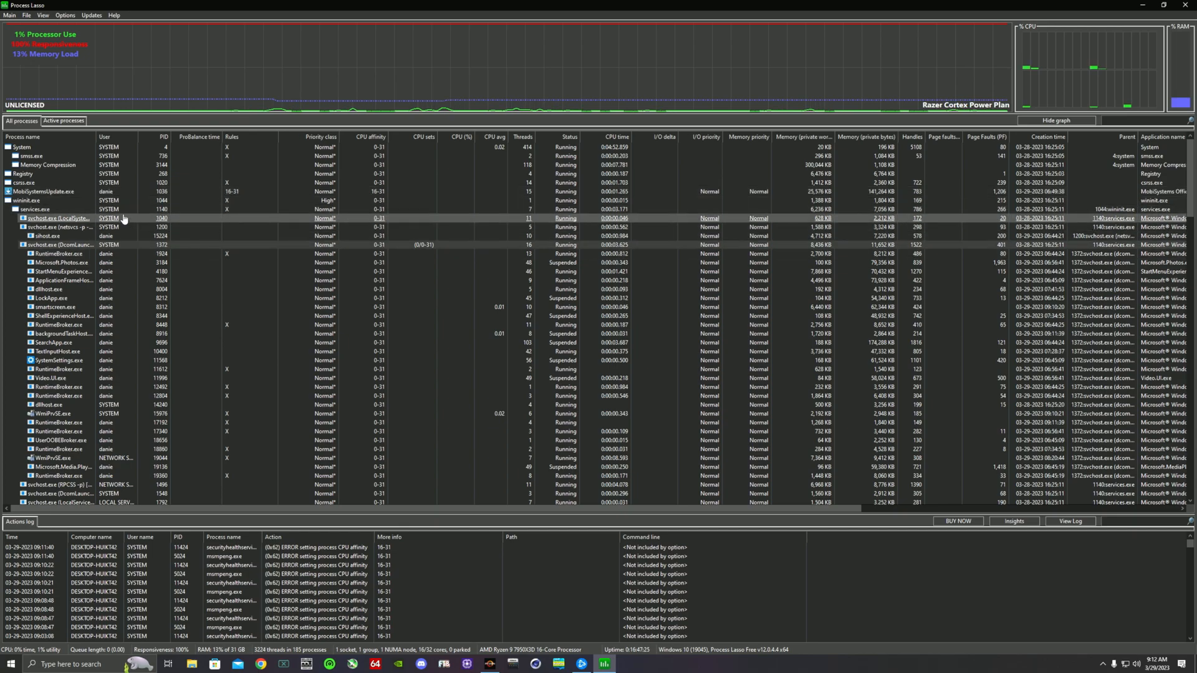
pyautogui.click(42, 190)
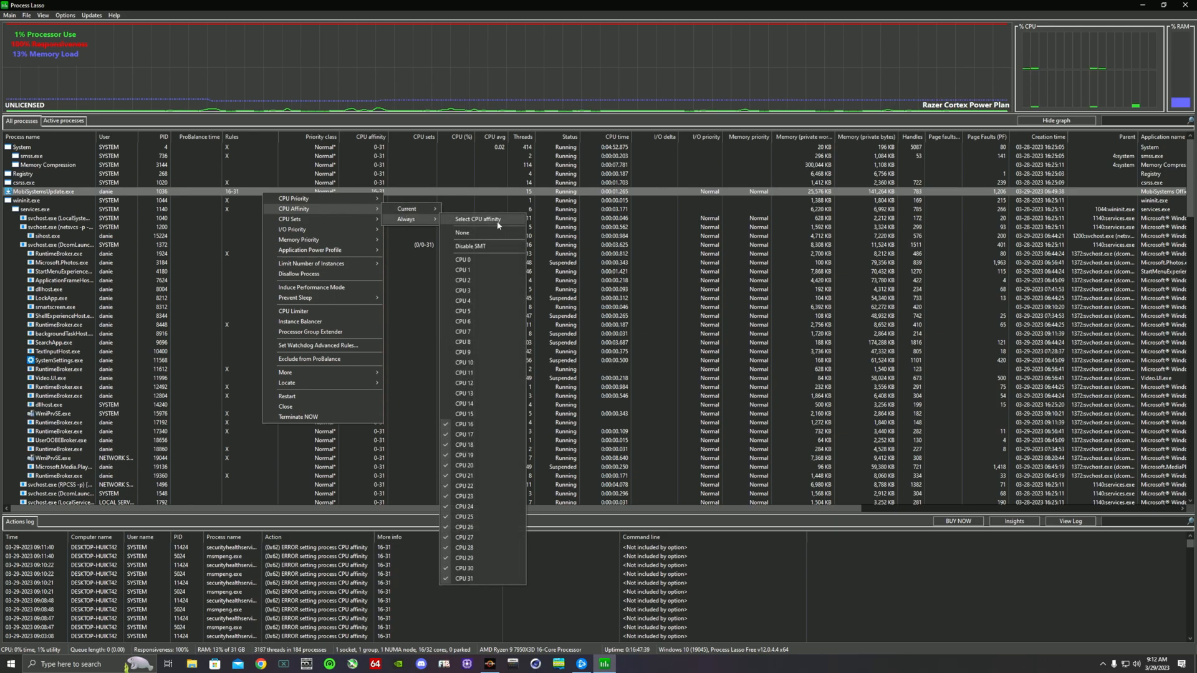
# Bring up the Select CPU Affinity chooser with CPUs 16–31 ticked for the process.
pyautogui.click(478, 219)
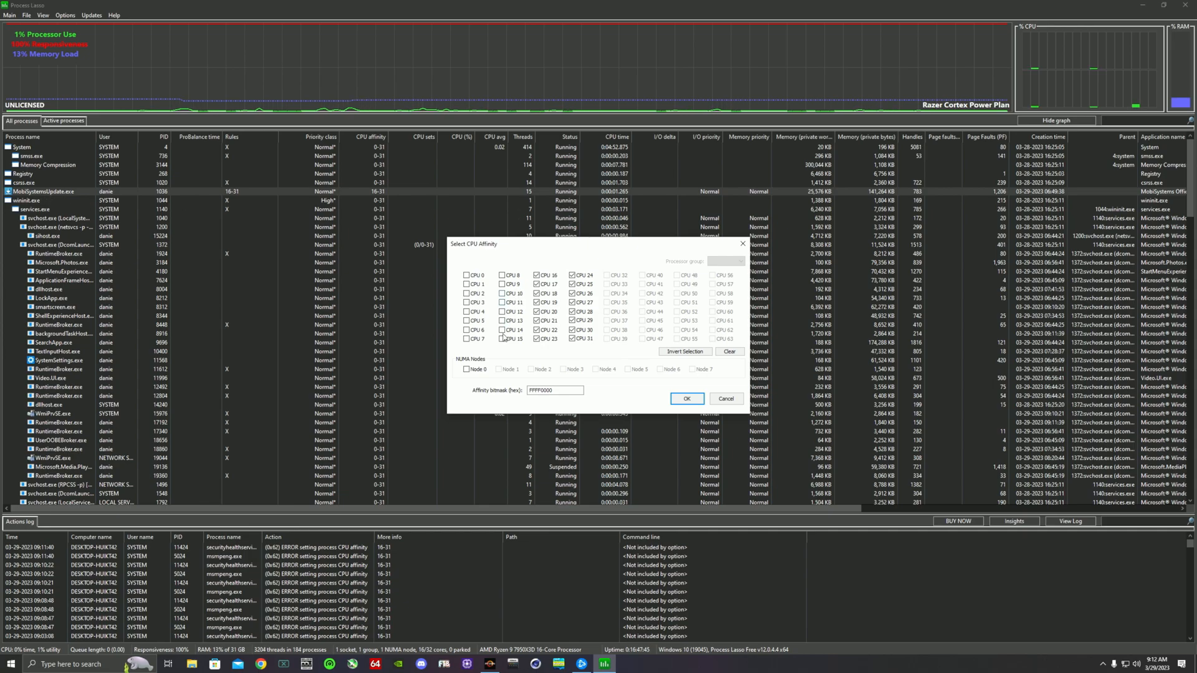
pyautogui.moveTo(510, 294)
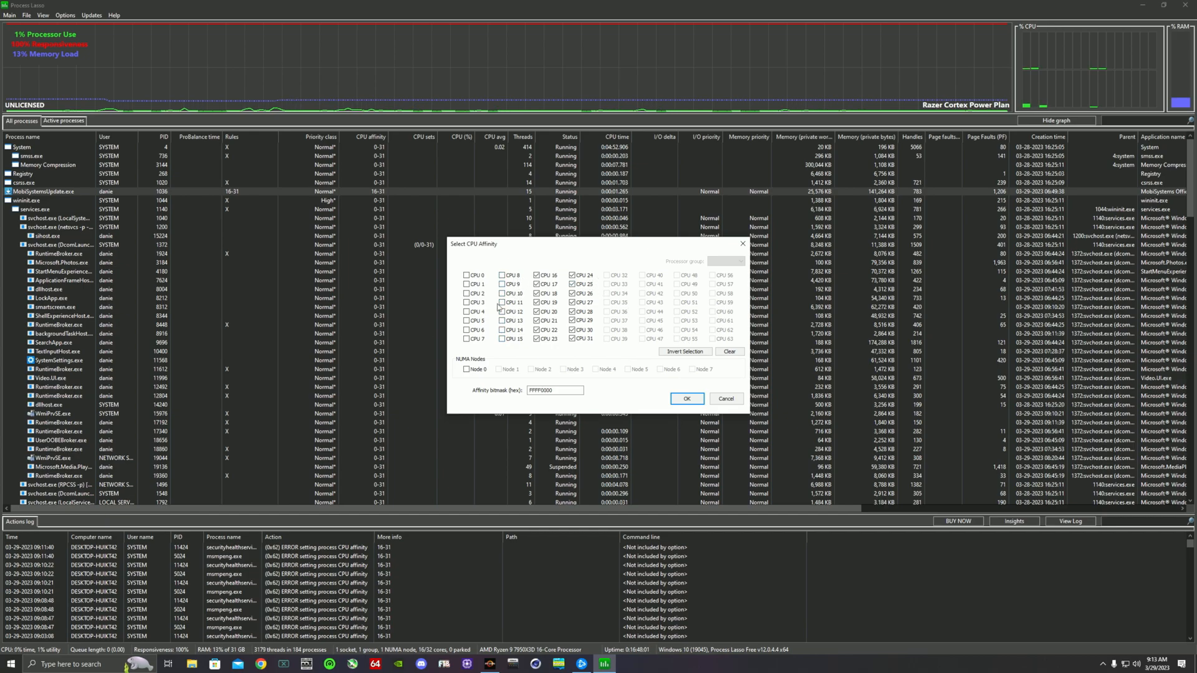
pyautogui.moveTo(672, 321)
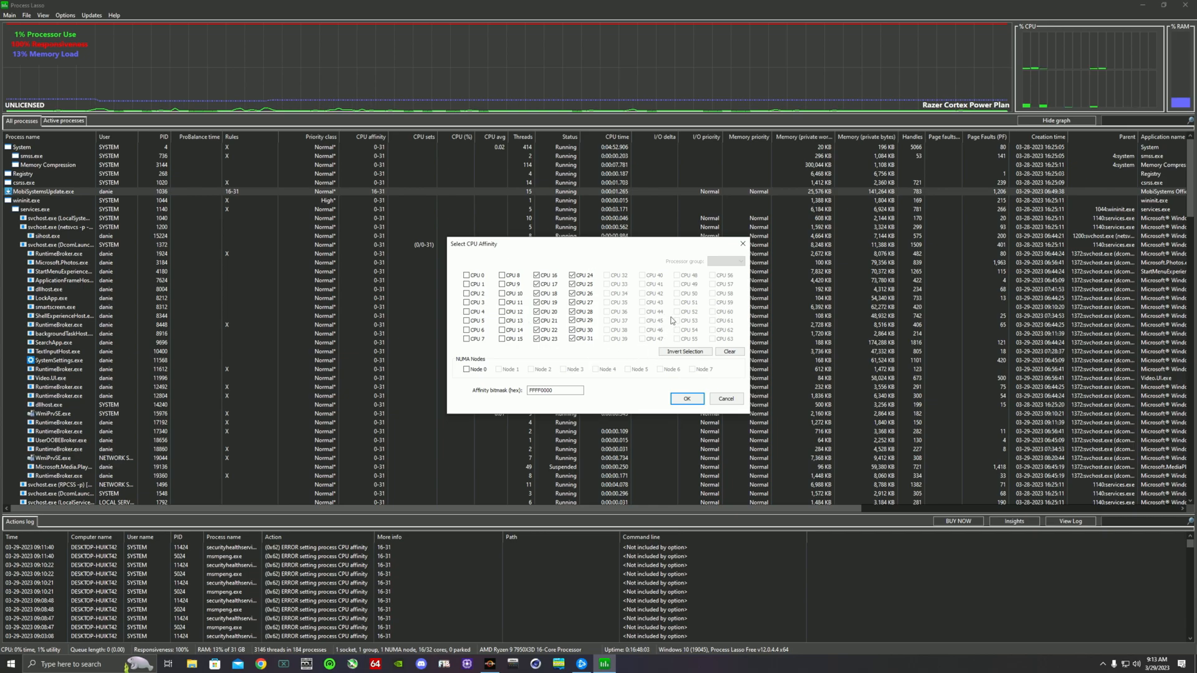
pyautogui.moveTo(670, 314)
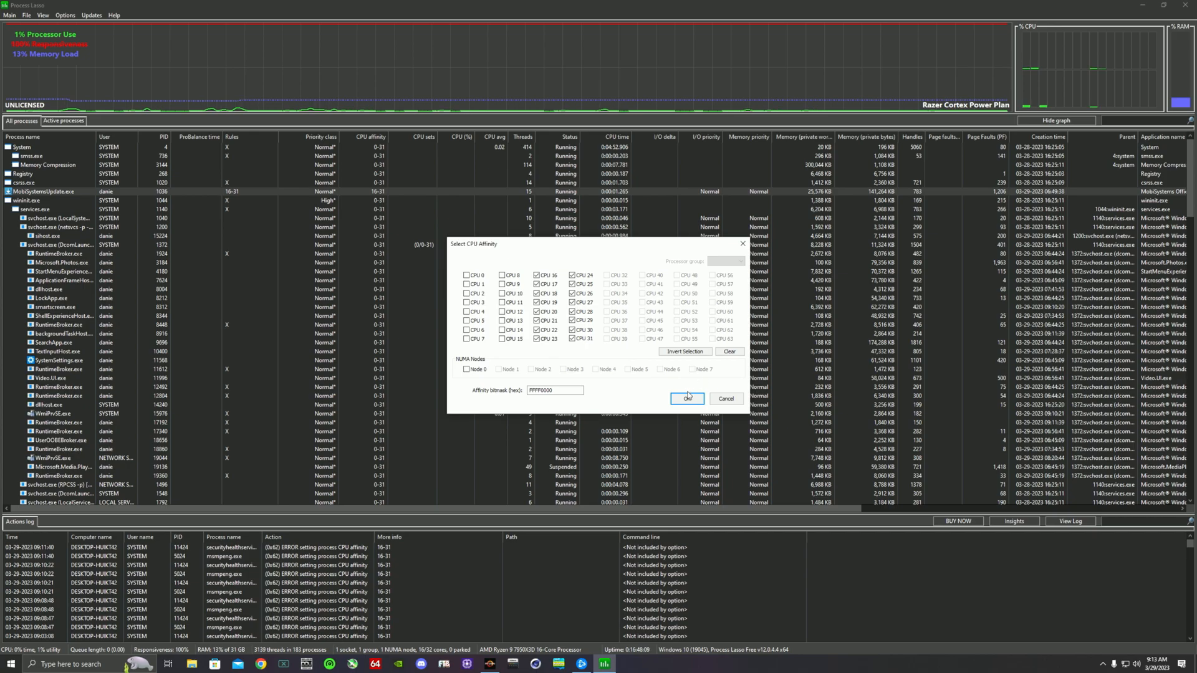
# Confirm CPUs 16–31 as MobileSystemUpdate.exe's permanent affinity.
pyautogui.click(686, 397)
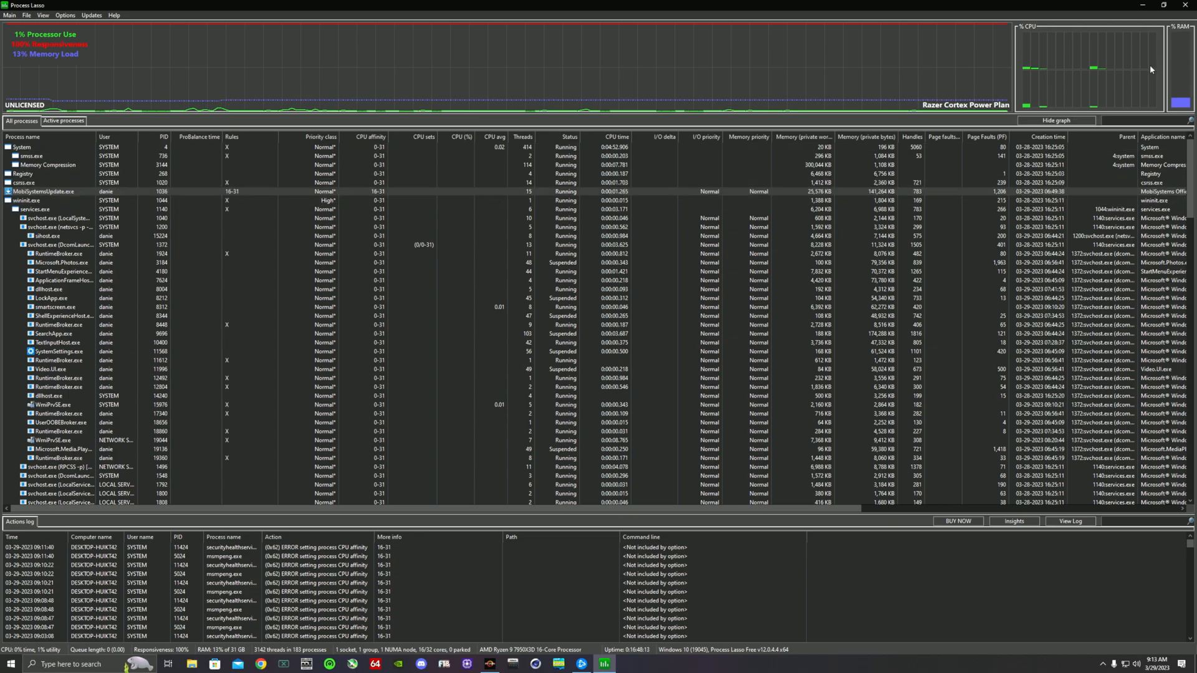
pyautogui.moveTo(1132, 69)
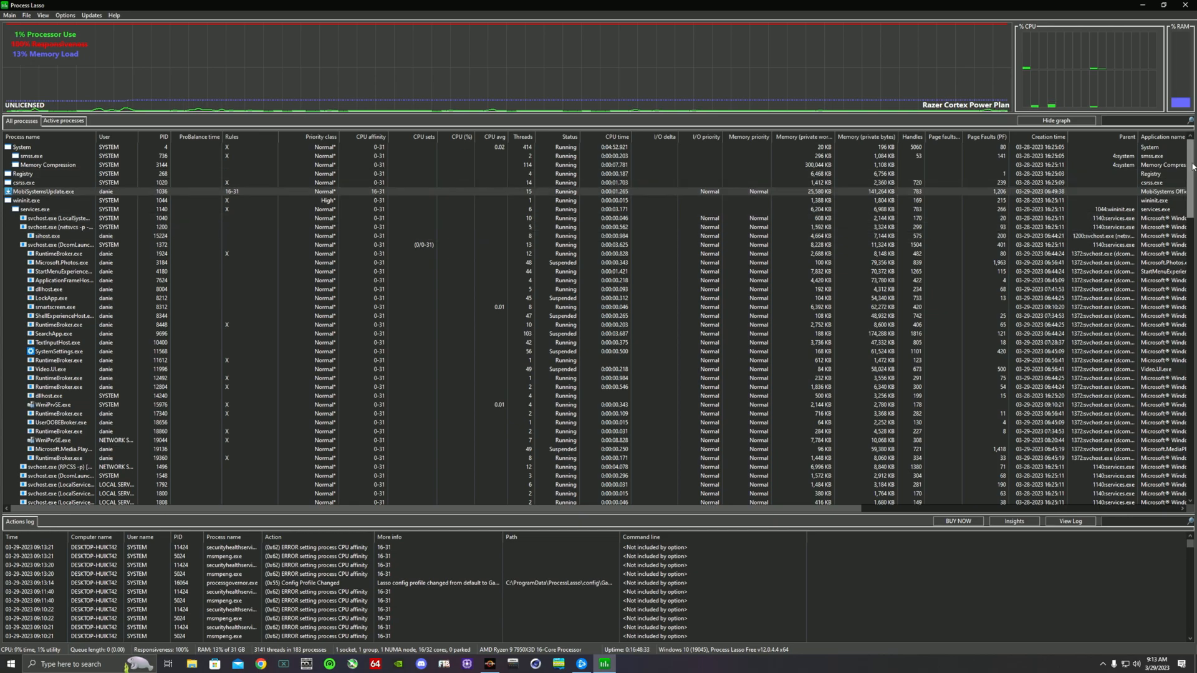
# Scroll down the All processes list past Razer and NVIDIA services toward the Battle.net entries.
pyautogui.scroll(-3)
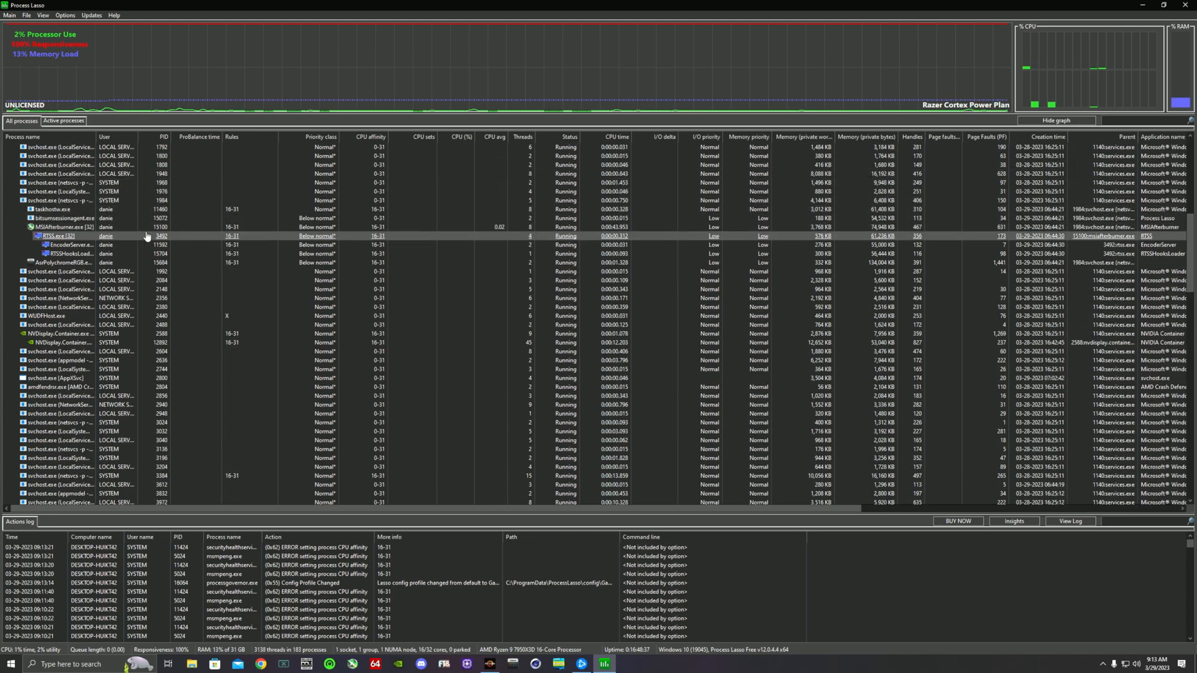
pyautogui.moveTo(63, 263)
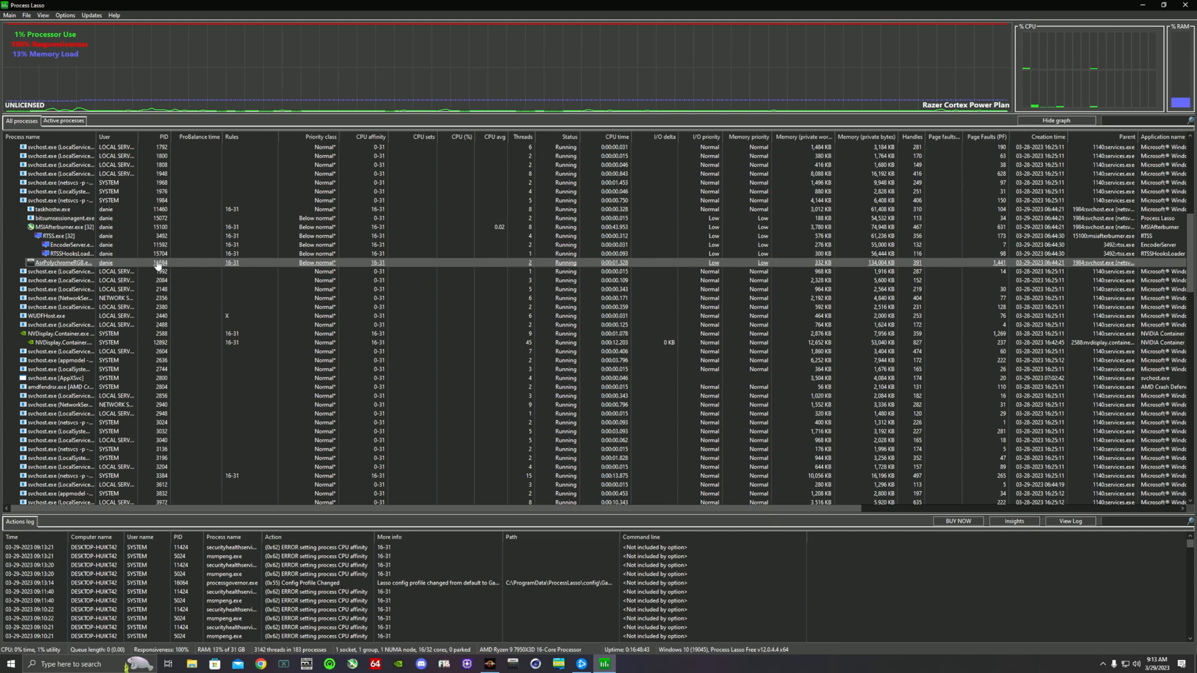
pyautogui.click(46, 315)
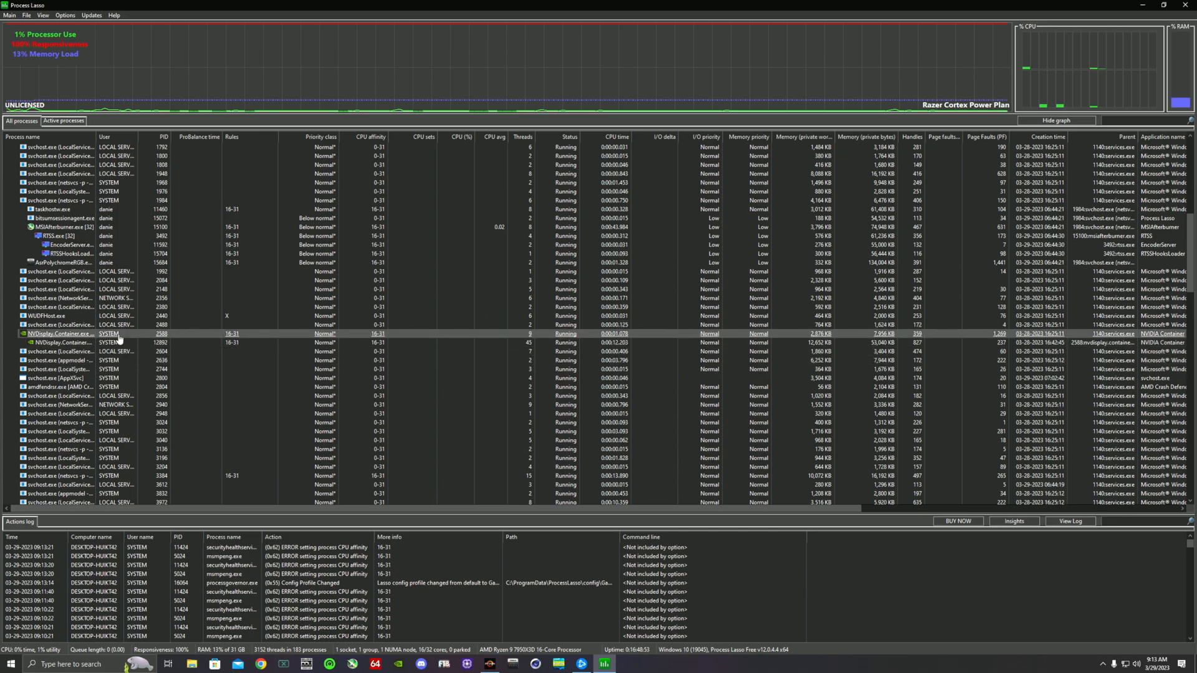
pyautogui.scroll(-3)
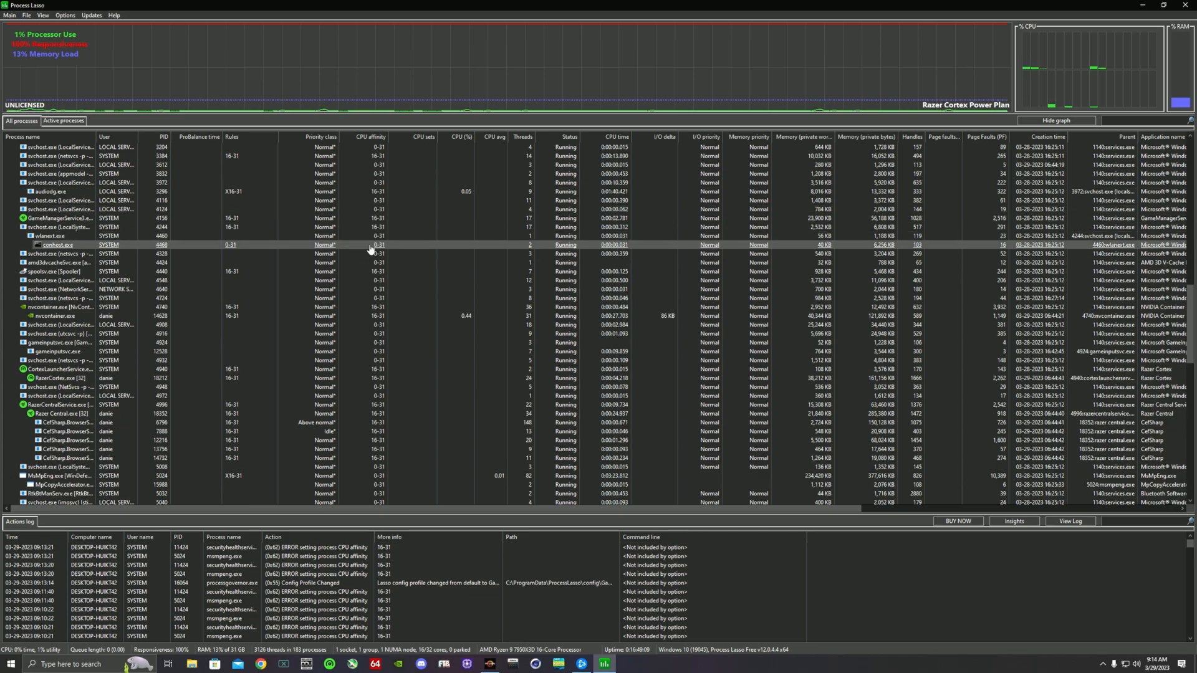
pyautogui.scroll(-3)
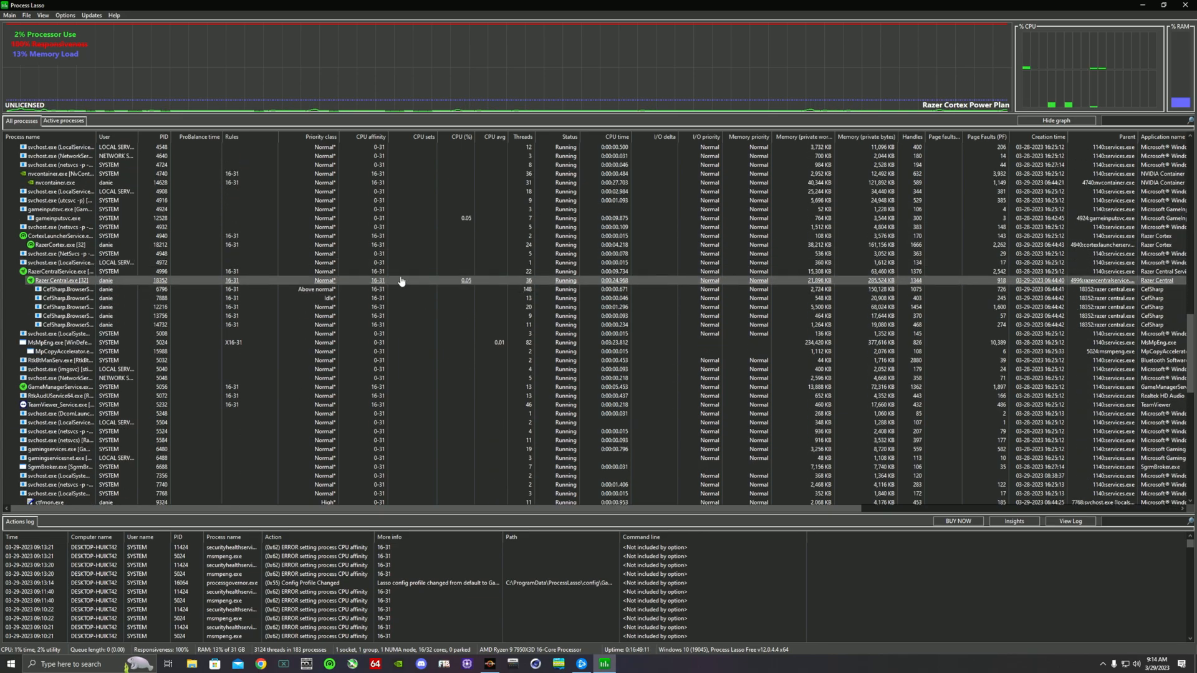
pyautogui.scroll(-3)
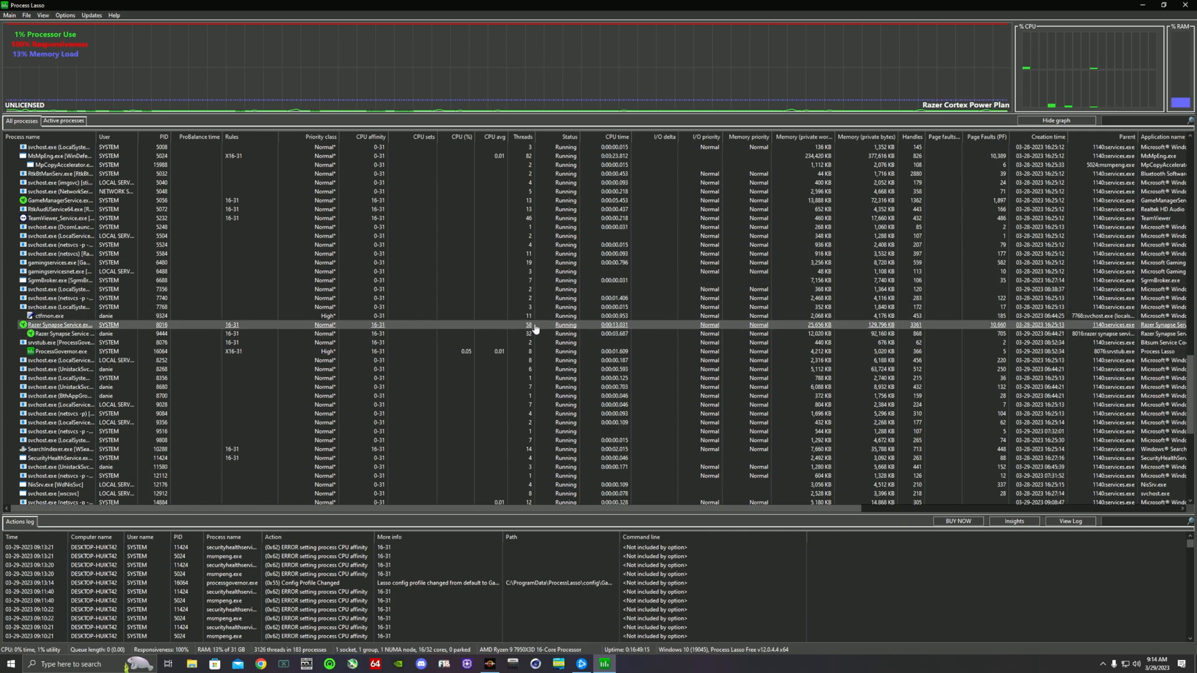
pyautogui.moveTo(57, 216)
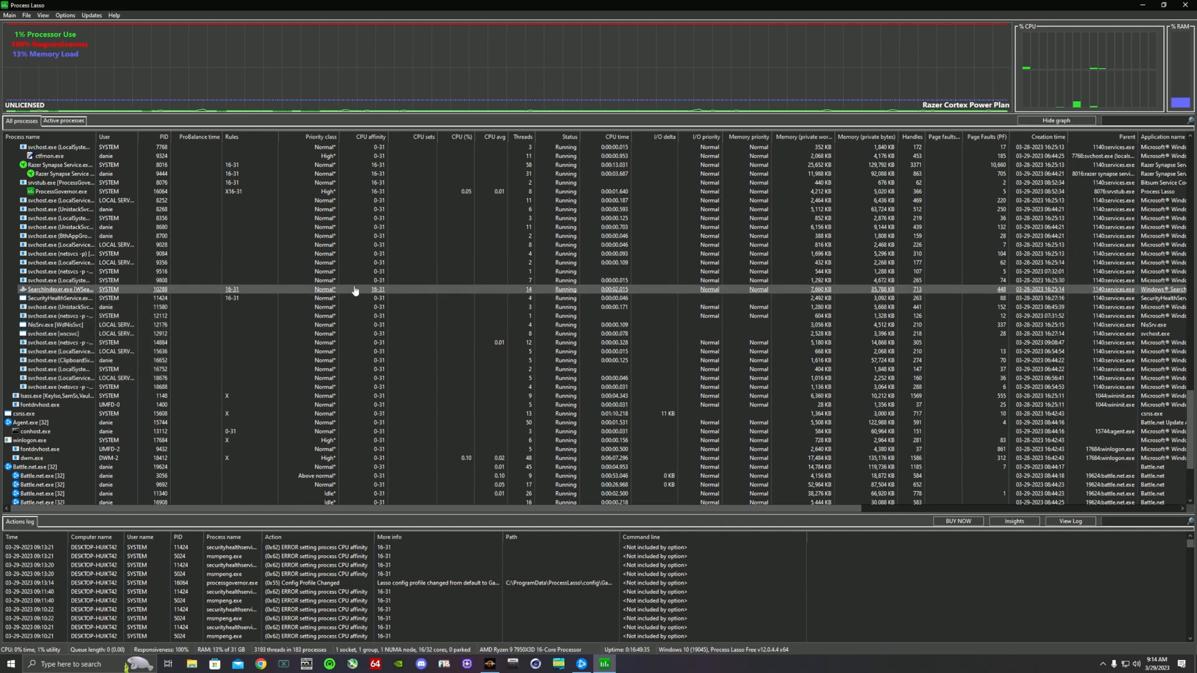
# Scroll a little further so every Battle.net.exe row is visible.
pyautogui.scroll(-3)
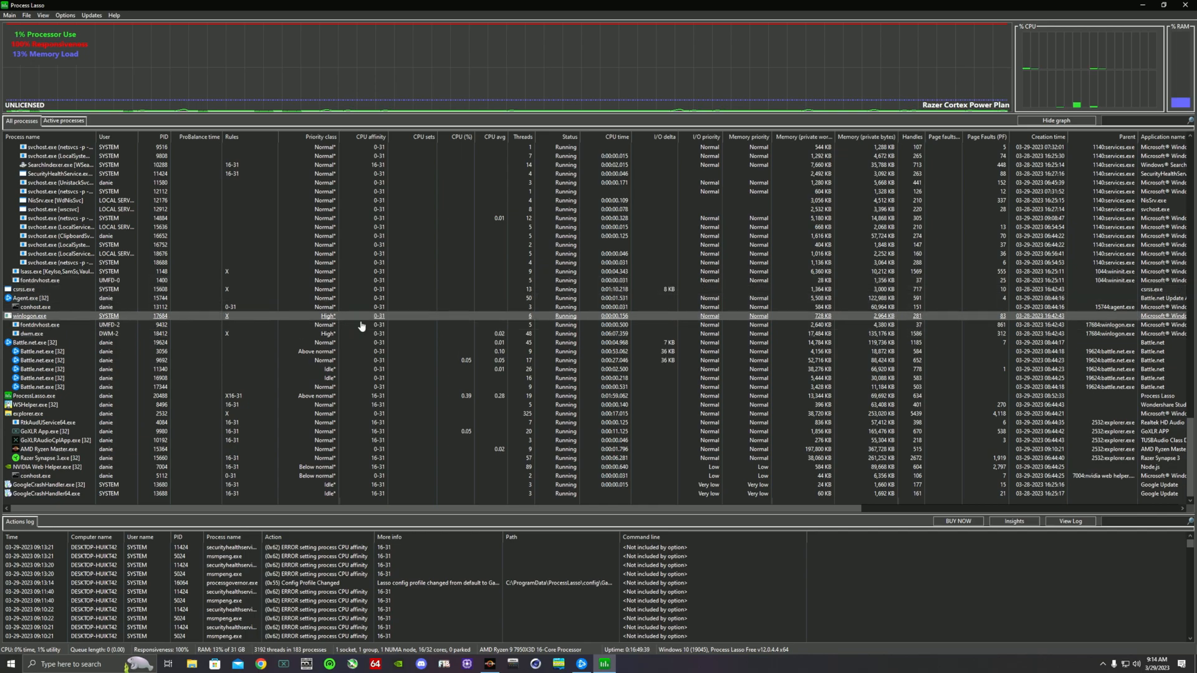
pyautogui.moveTo(46, 343)
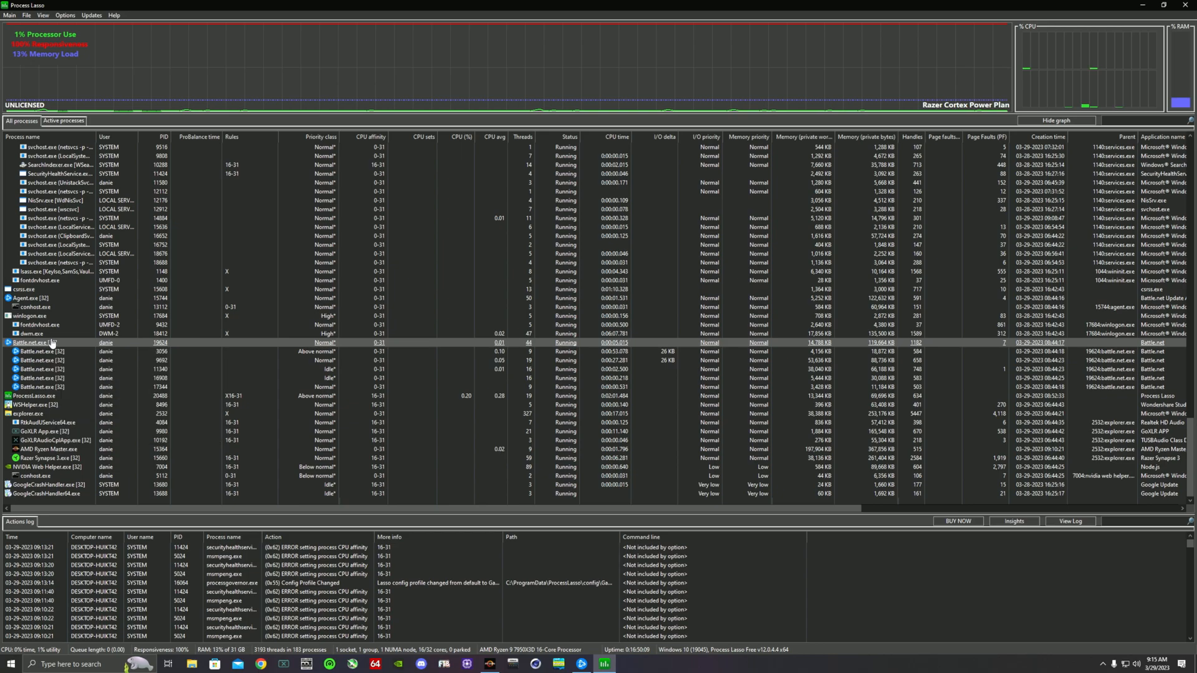
# For Battle.net.exe, uncheck CPUs 16–31 so only CPUs 0–15 remain selected (bitmask FFFF).
pyautogui.rightClick(46, 342)
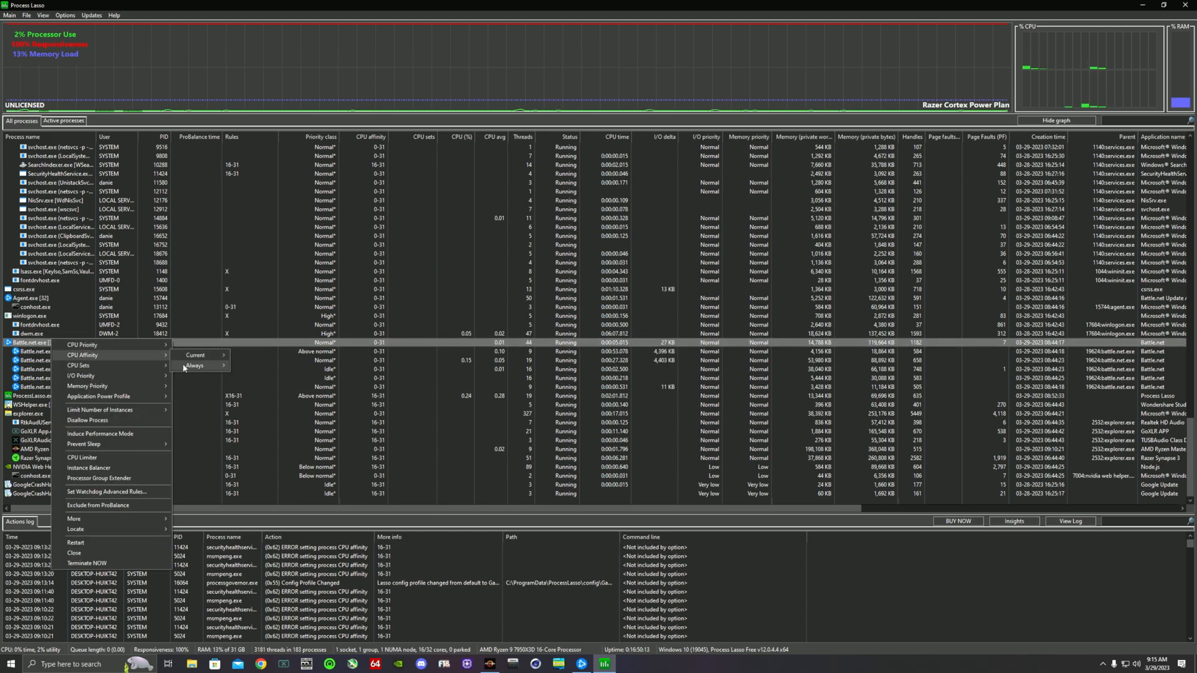
pyautogui.click(194, 365)
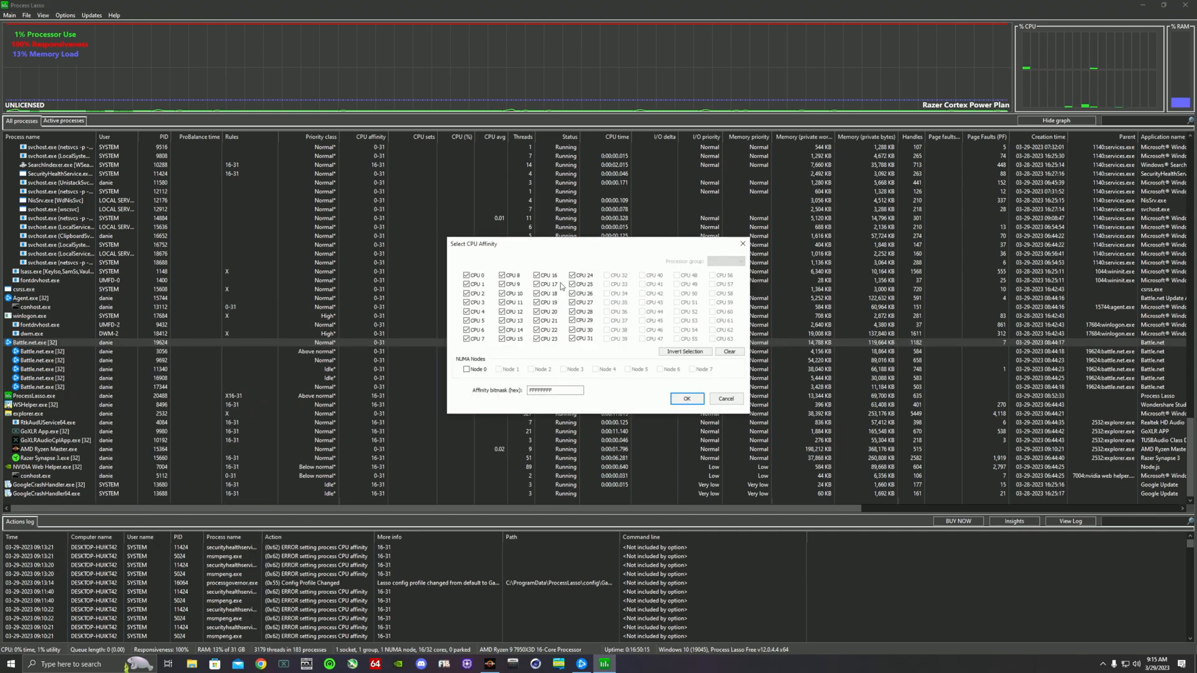
pyautogui.click(537, 312)
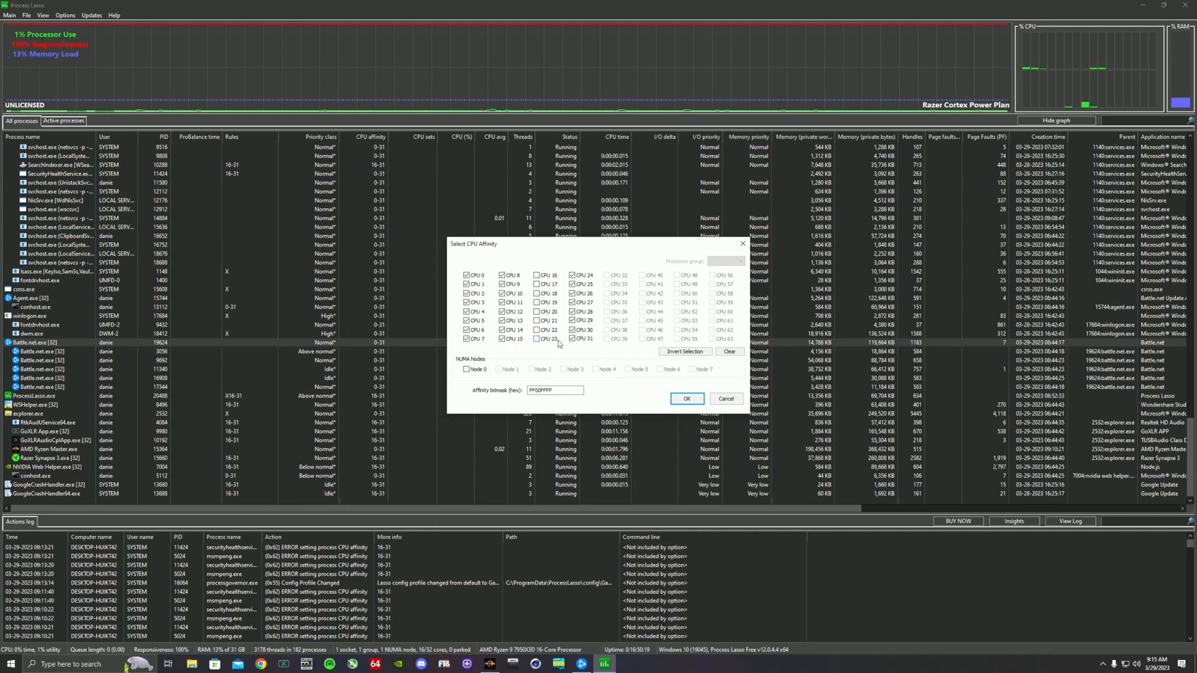
pyautogui.click(574, 301)
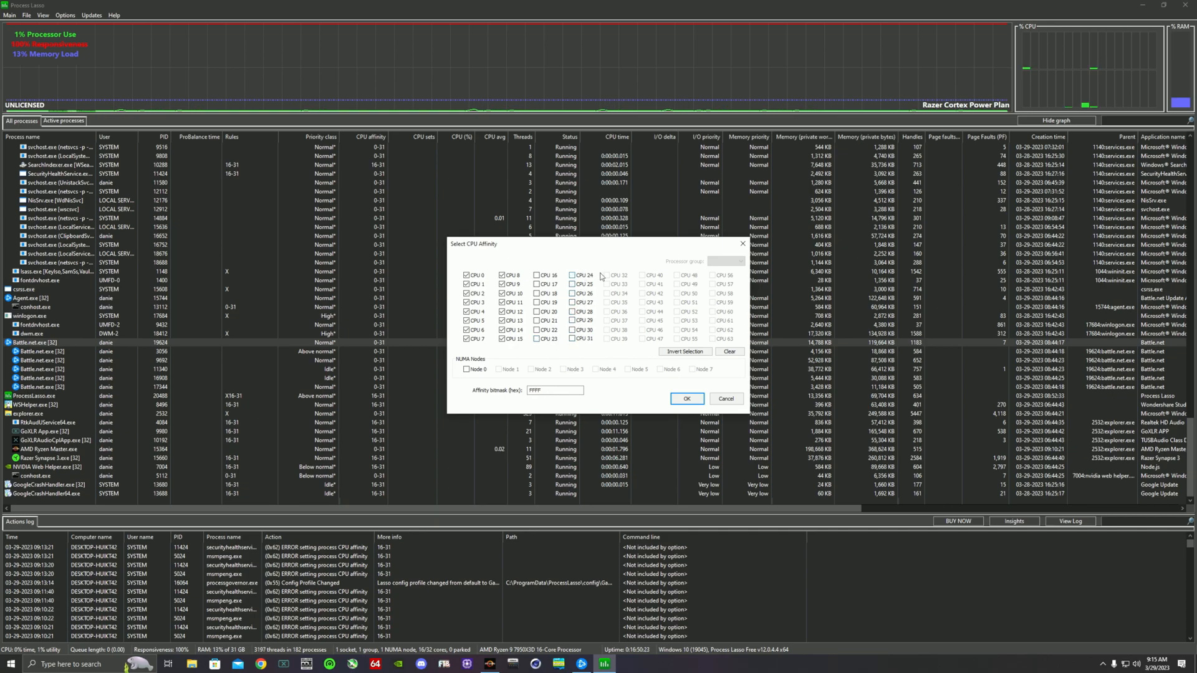
pyautogui.moveTo(662, 269)
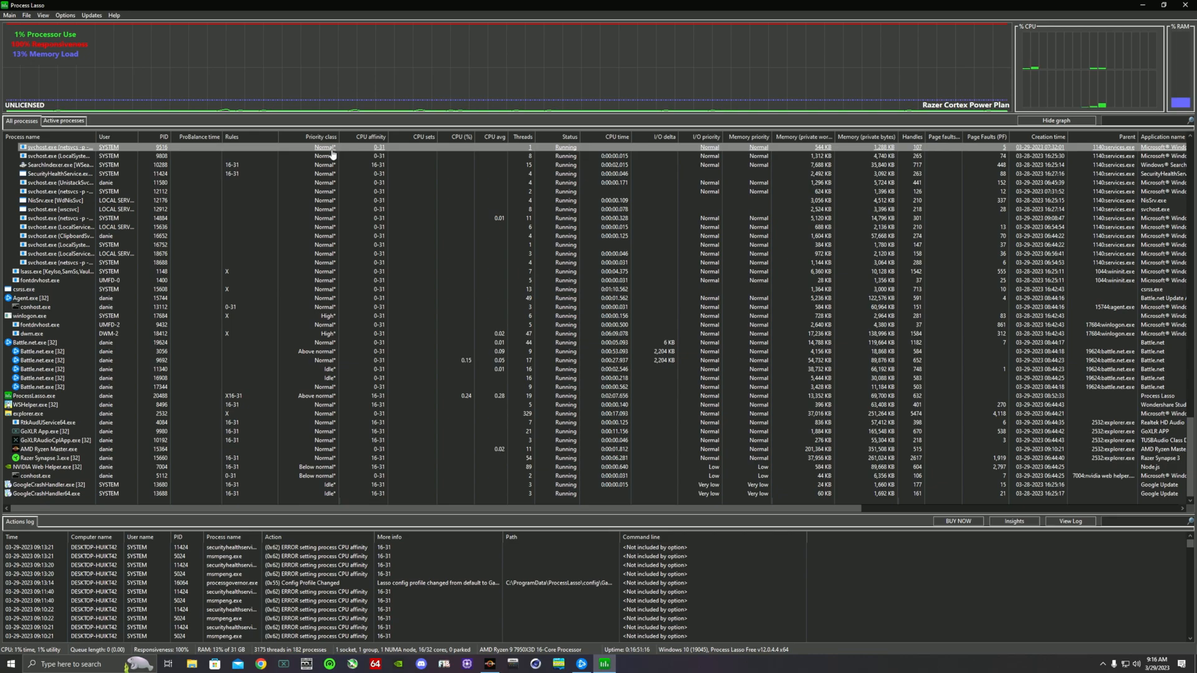
# Leave the affinity chooser and select rows back in the Active processes list.
pyautogui.click(53, 164)
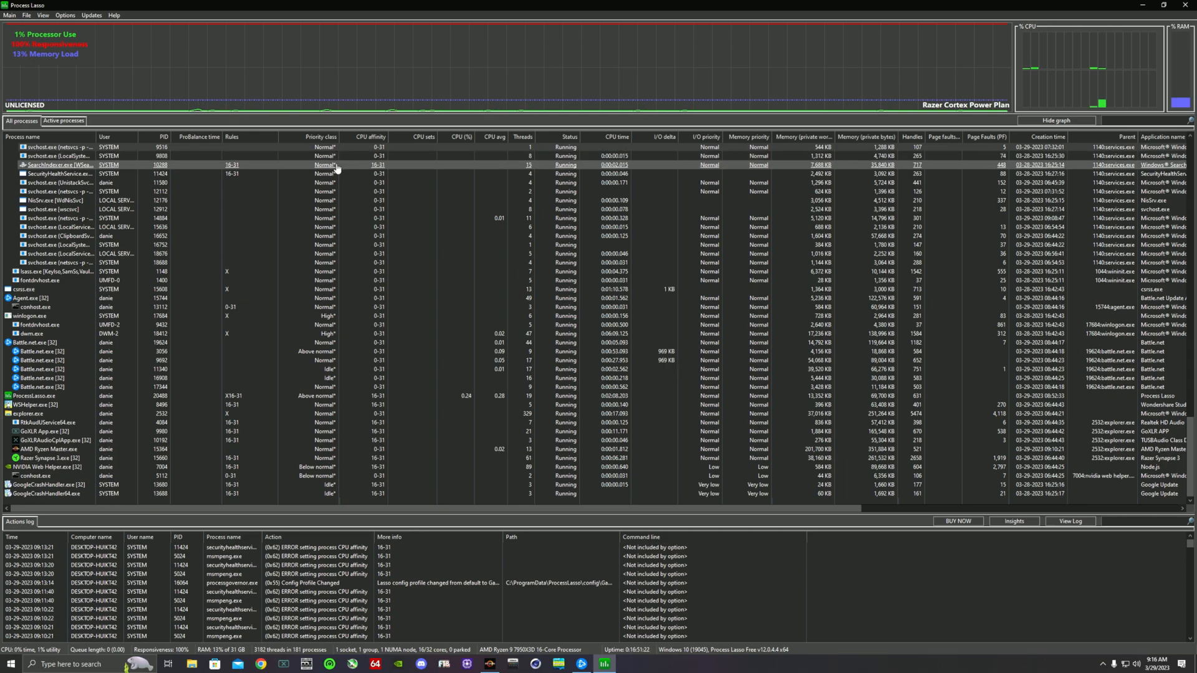
pyautogui.click(53, 173)
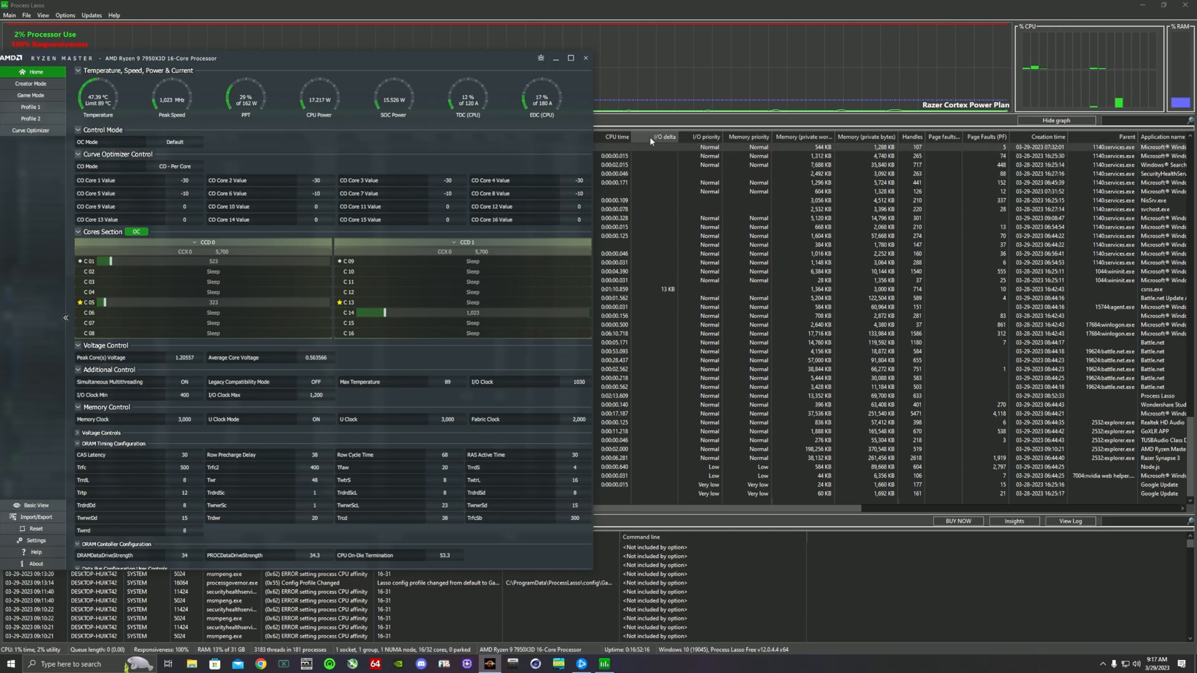
# Return to the process list and start a permanent CPU affinity rule for Battle.net.exe.
pyautogui.click(586, 58)
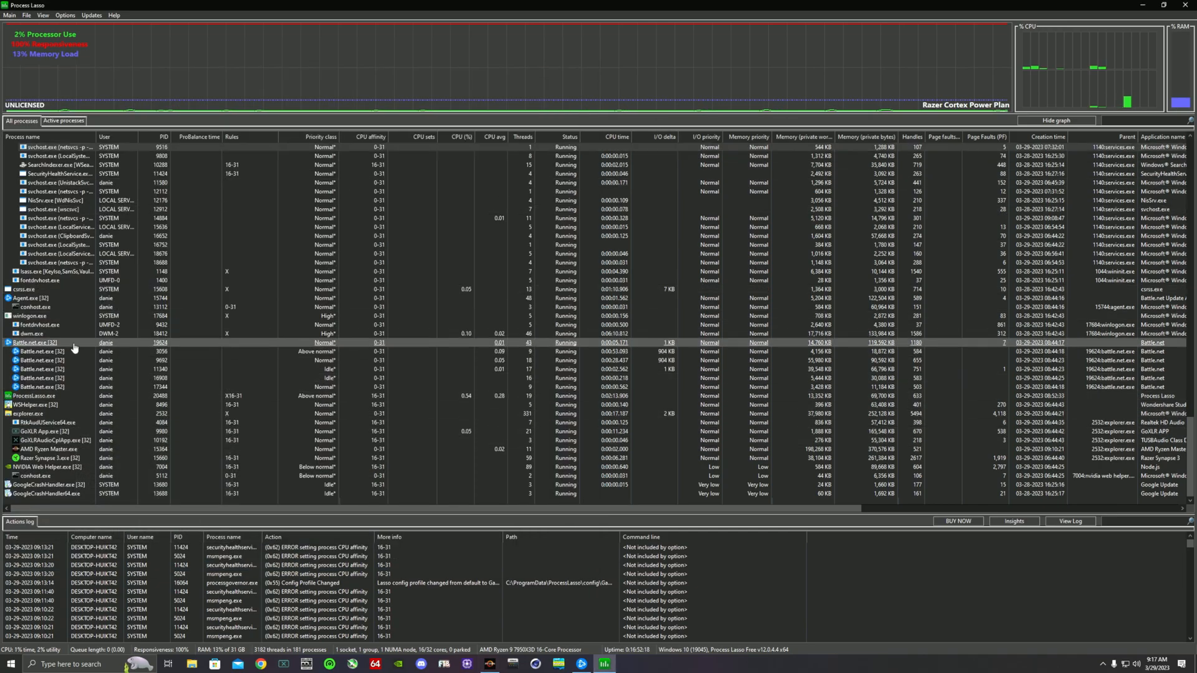
pyautogui.rightClick(34, 341)
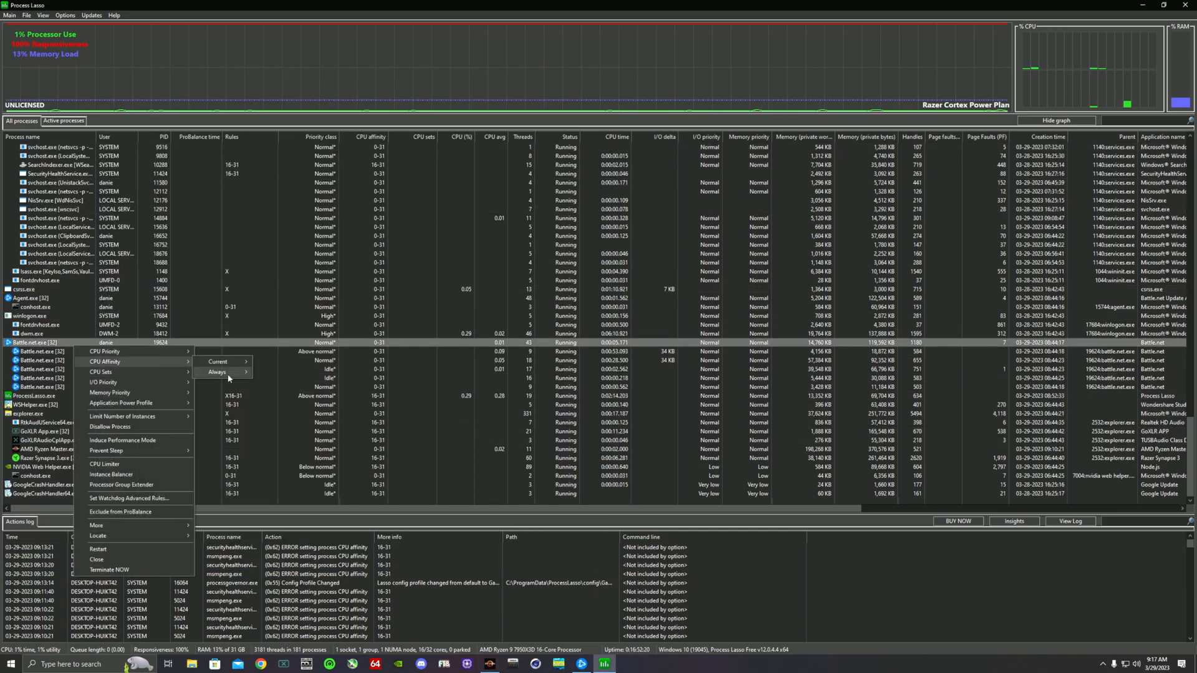
pyautogui.click(216, 373)
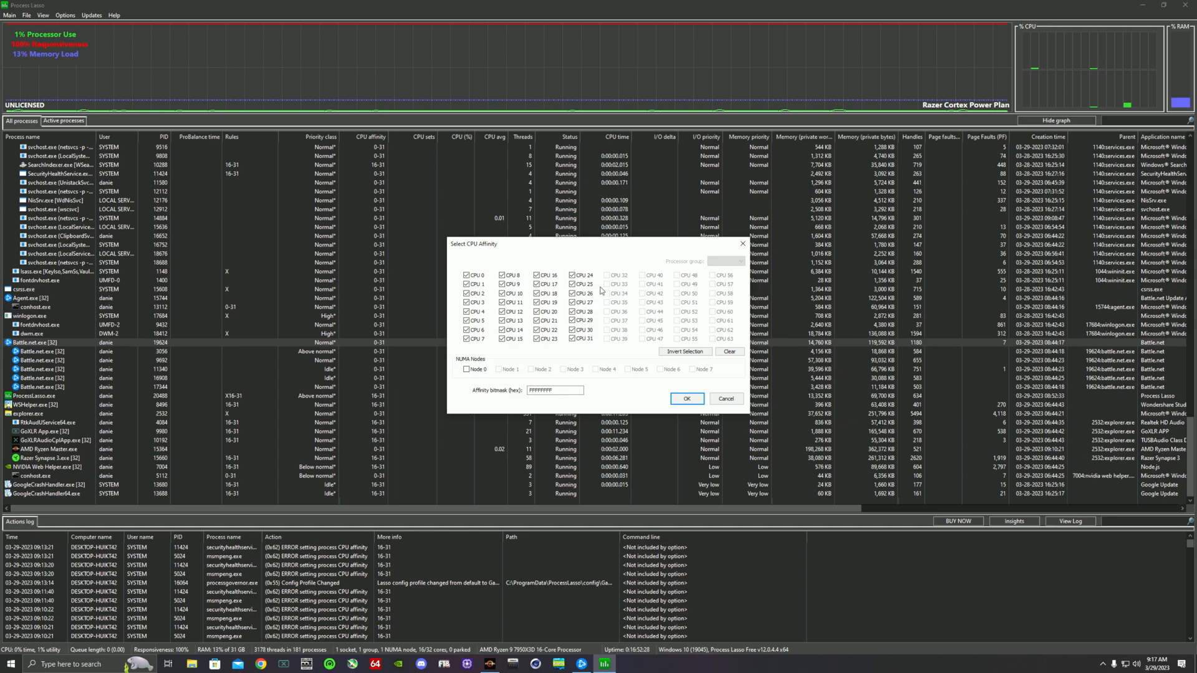
# Uncheck CPU 0, invert the selection, then tick CPUs 0–7 as Battle.net's allowed cores.
pyautogui.click(466, 275)
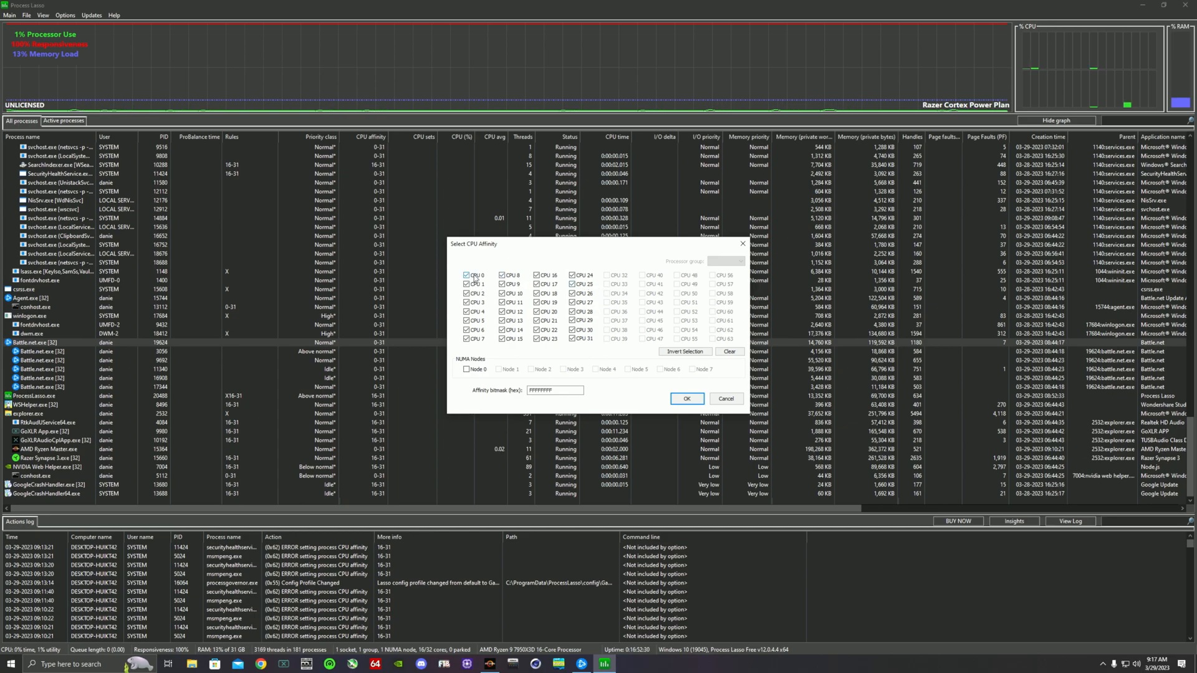
pyautogui.click(466, 369)
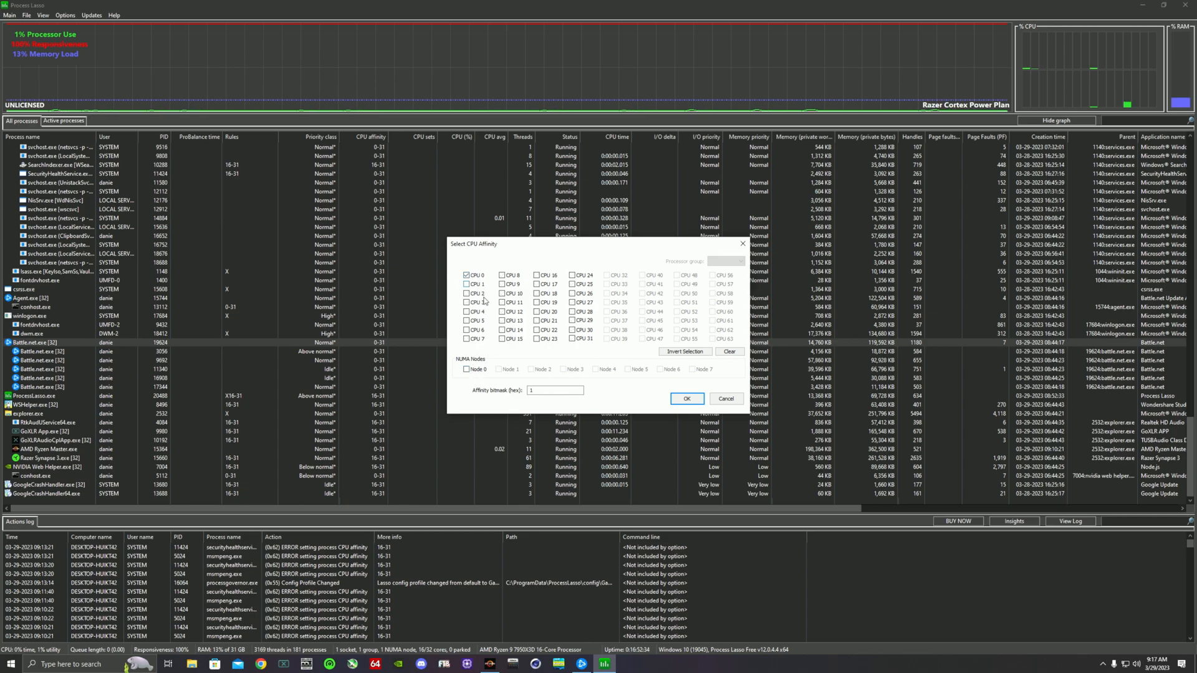
pyautogui.click(466, 320)
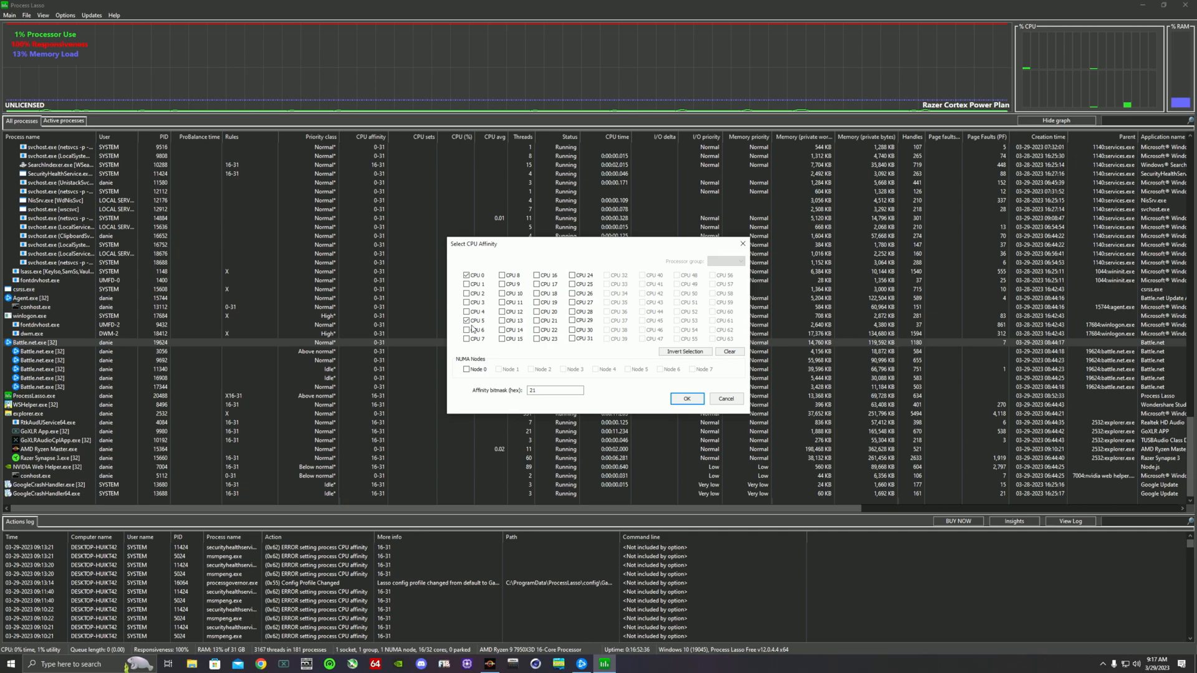
pyautogui.moveTo(1133, 78)
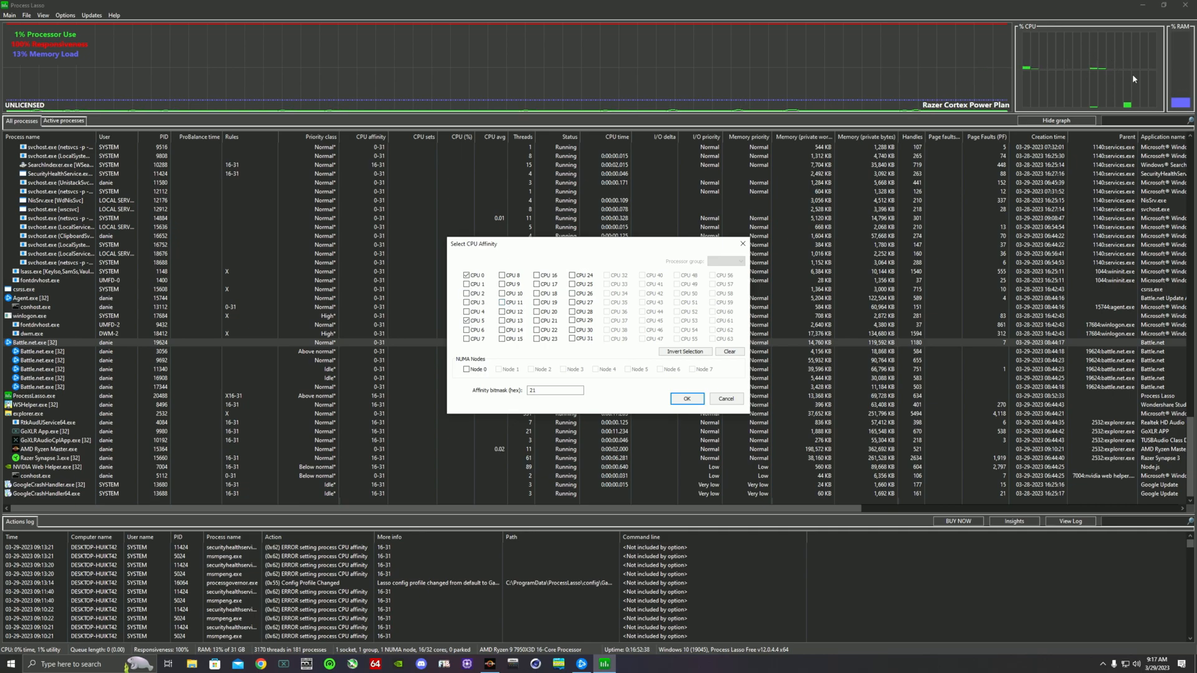
pyautogui.moveTo(477, 289)
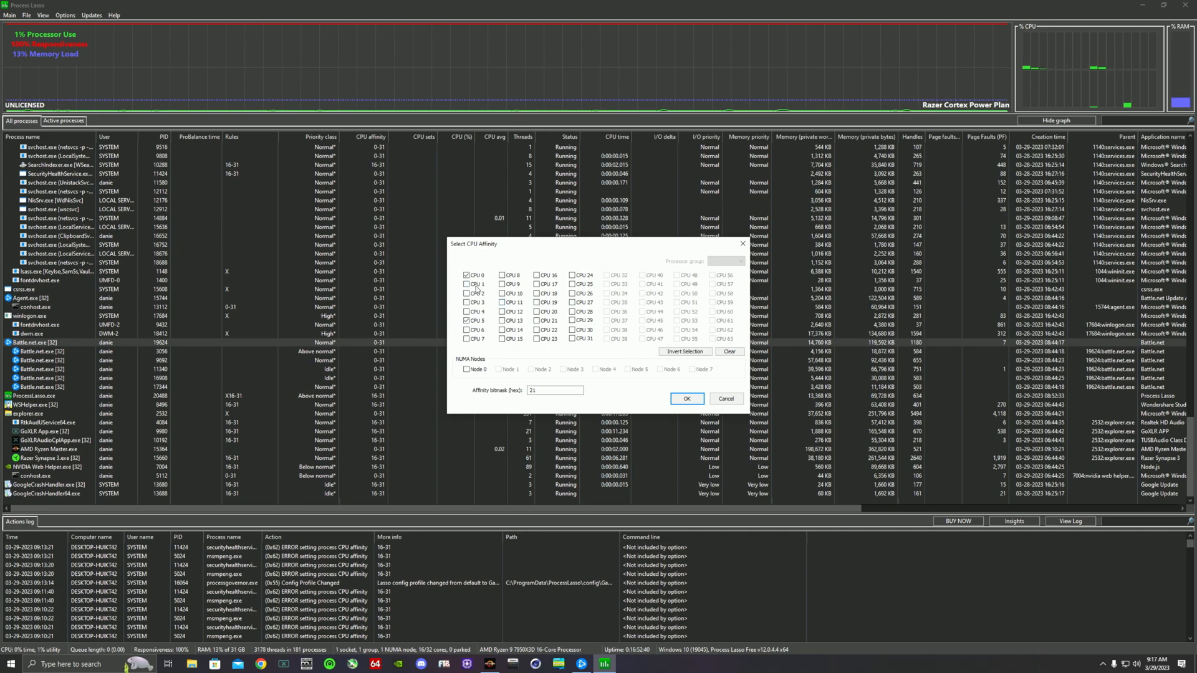
pyautogui.click(466, 284)
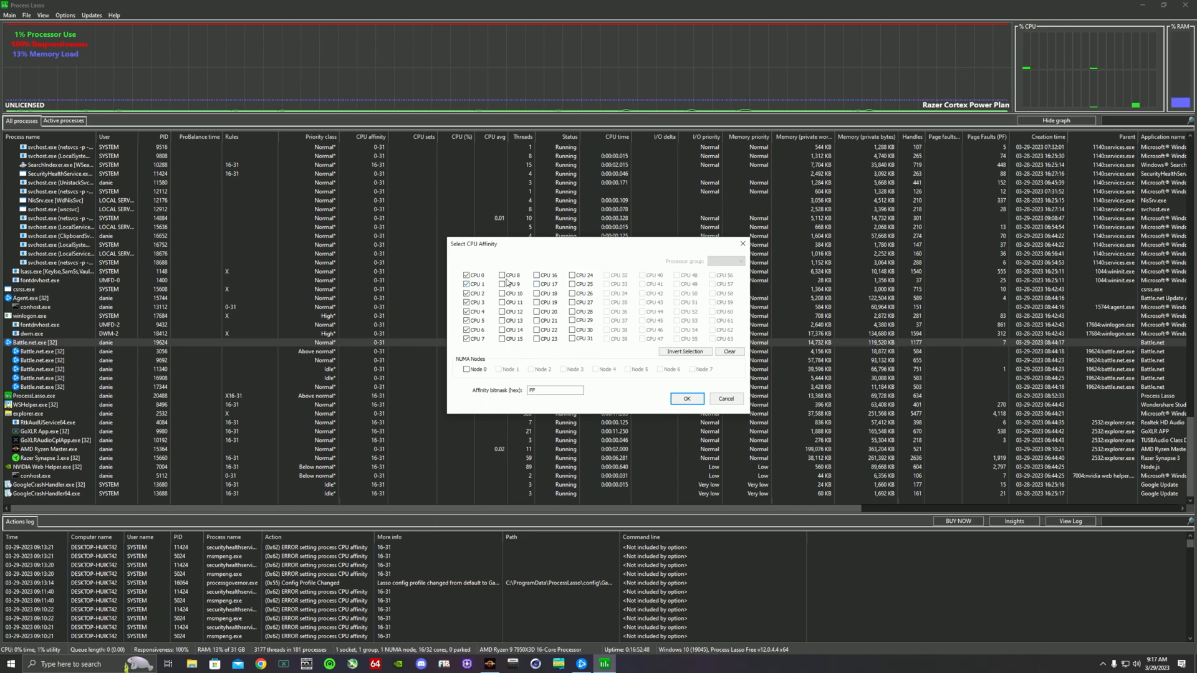
pyautogui.click(466, 302)
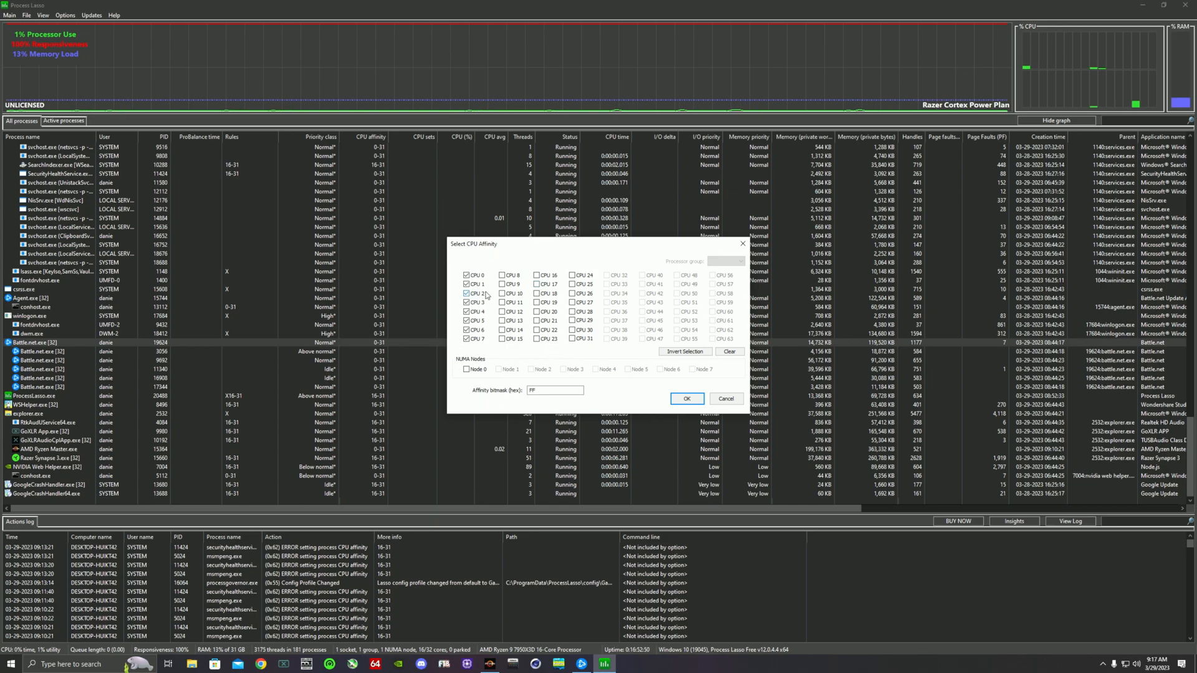
pyautogui.click(466, 293)
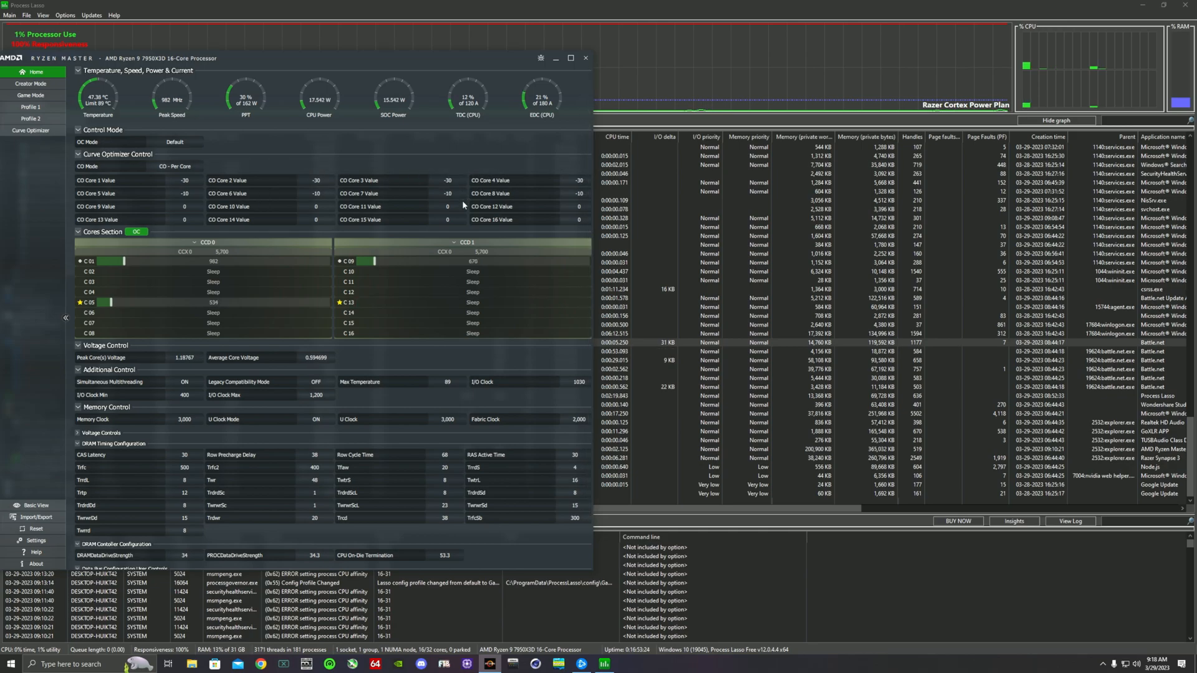
pyautogui.moveTo(459, 205)
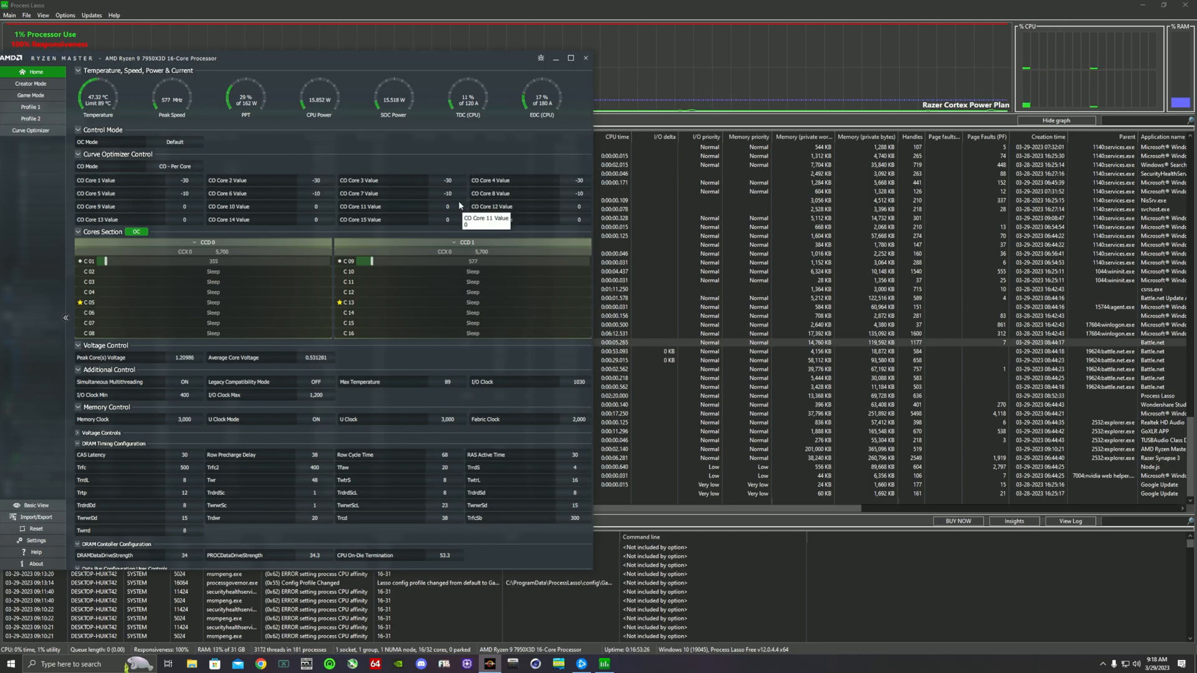
pyautogui.moveTo(944, 43)
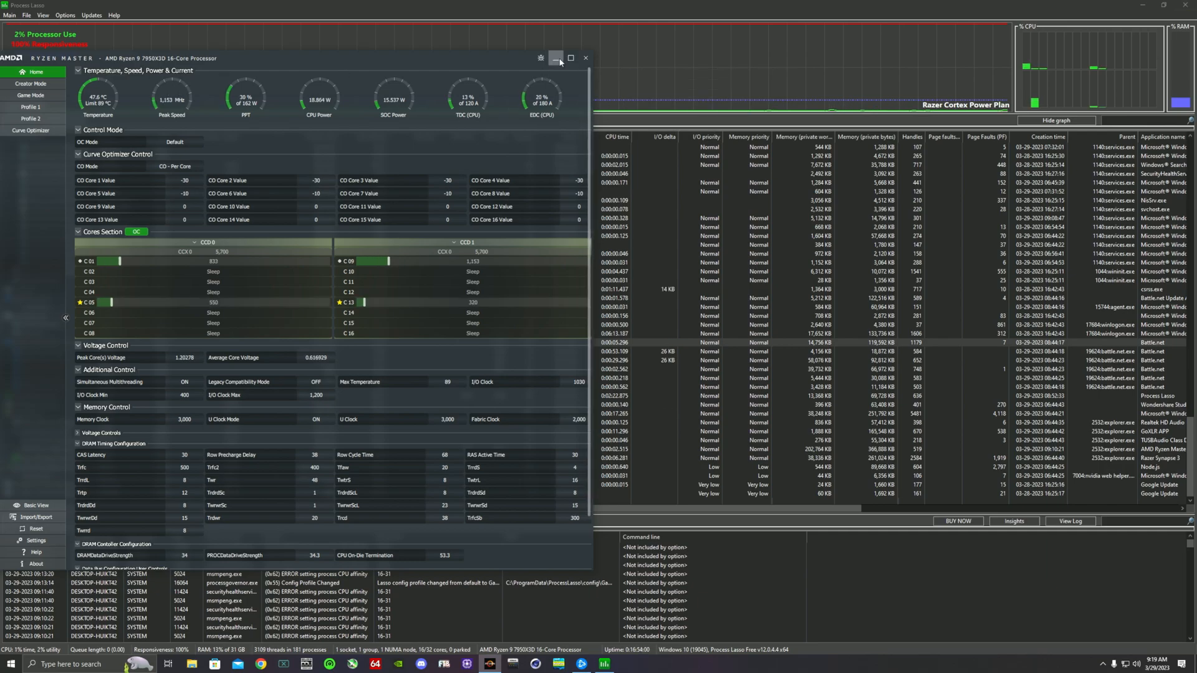
# Minimize AMD Ryzen Master after checking its fastest-core stars, revealing the process list.
pyautogui.click(555, 59)
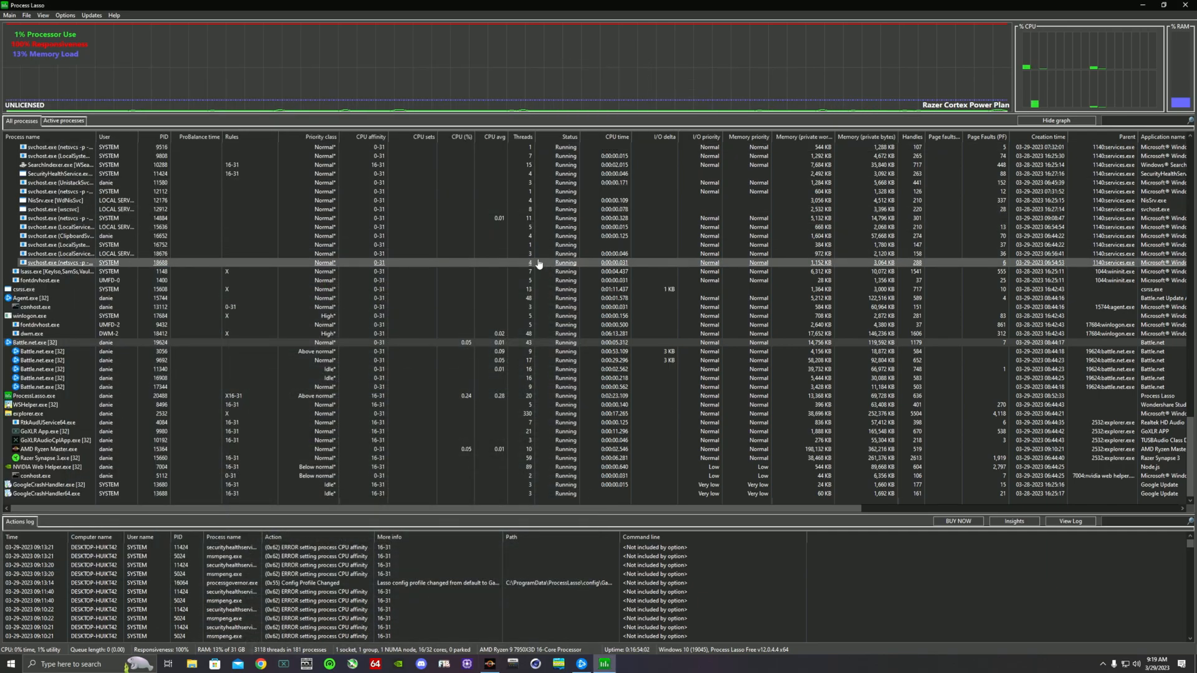